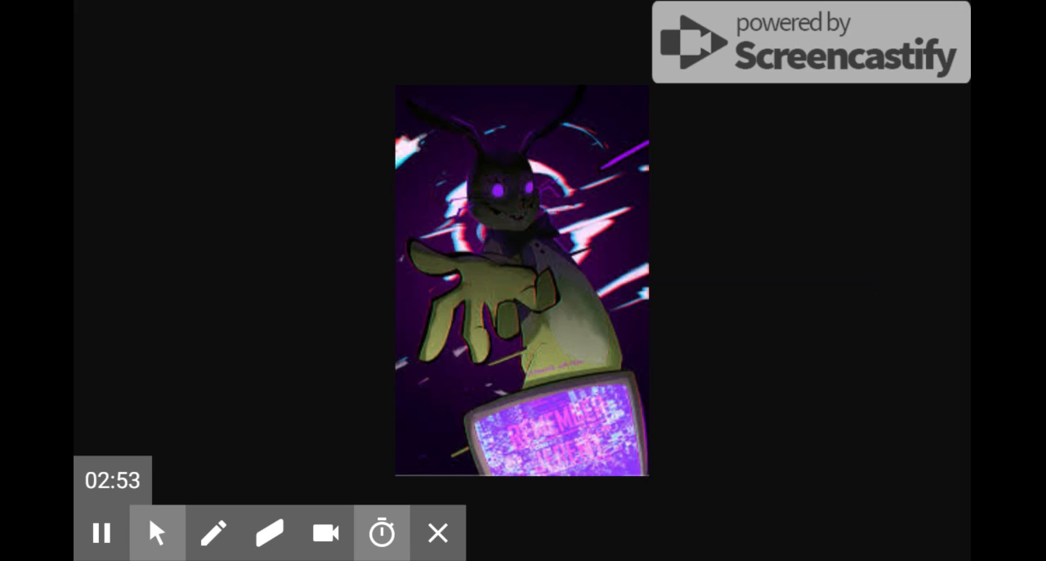
{"action": "mouse_move", "coordinate": [873, 285]}
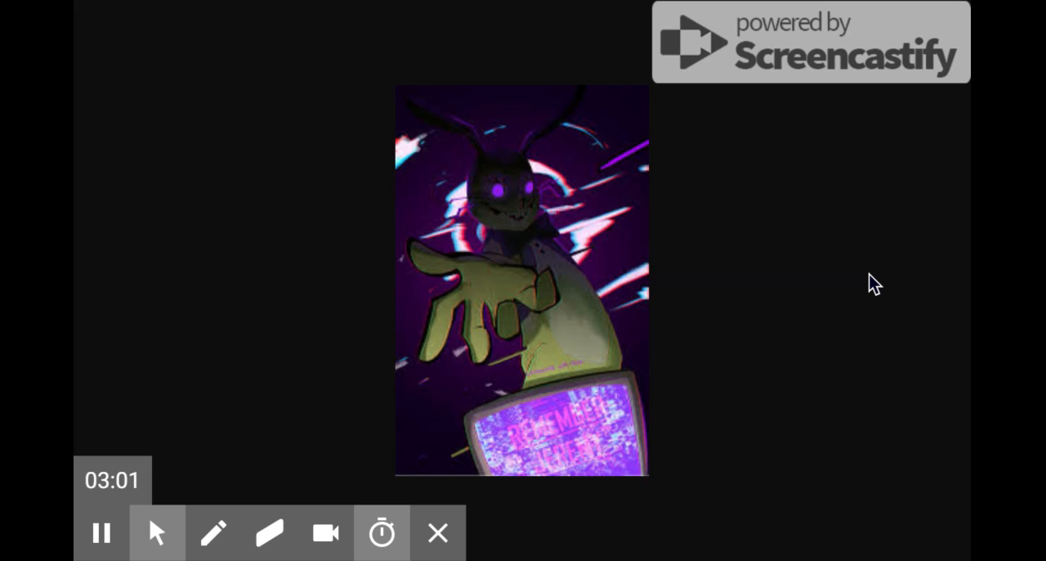
{"action": "mouse_move", "coordinate": [471, 387]}
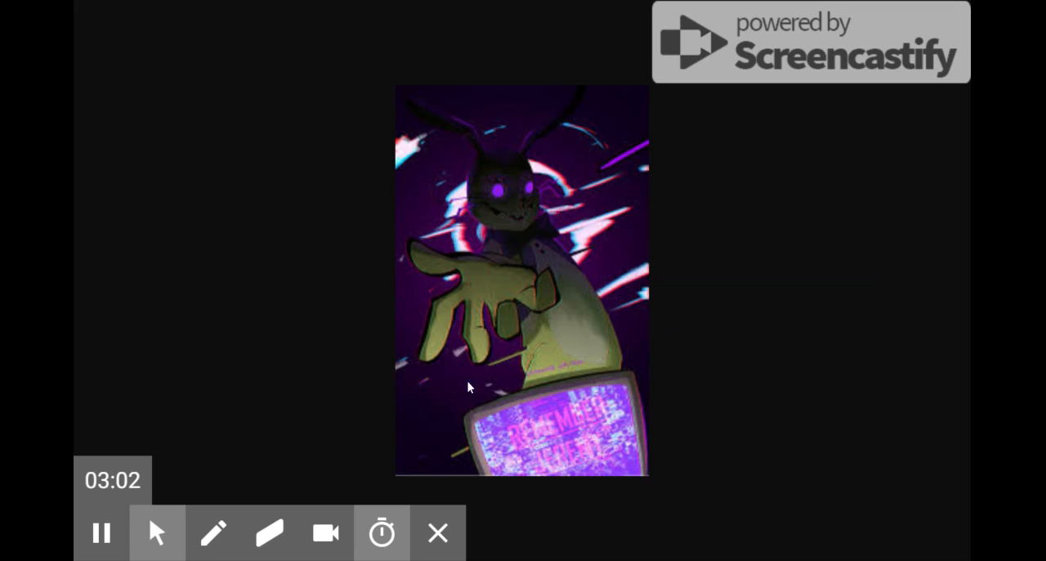